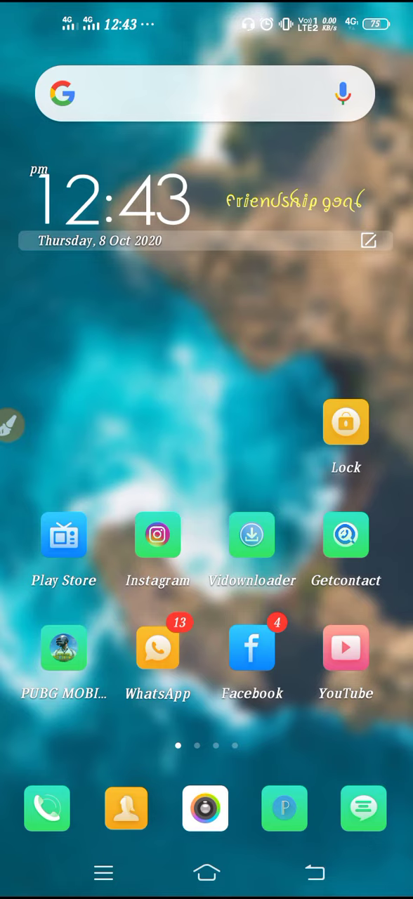
# Launch Facebook and scroll the news feed down to People you may know.
pyautogui.hscroll(-3)
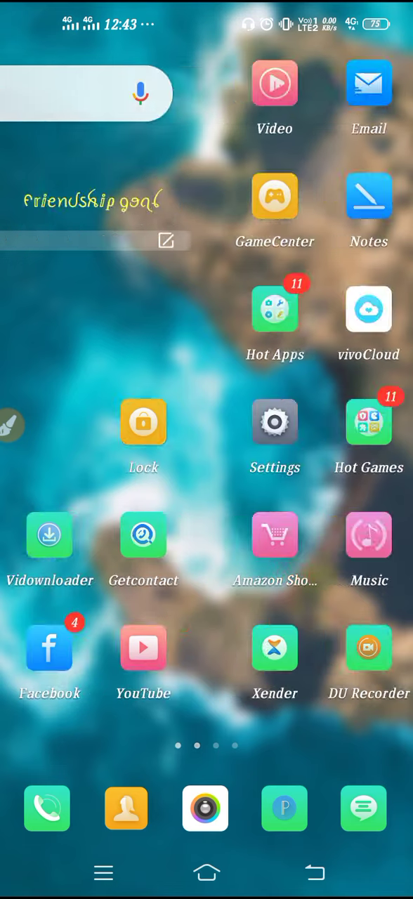
pyautogui.hscroll(-3)
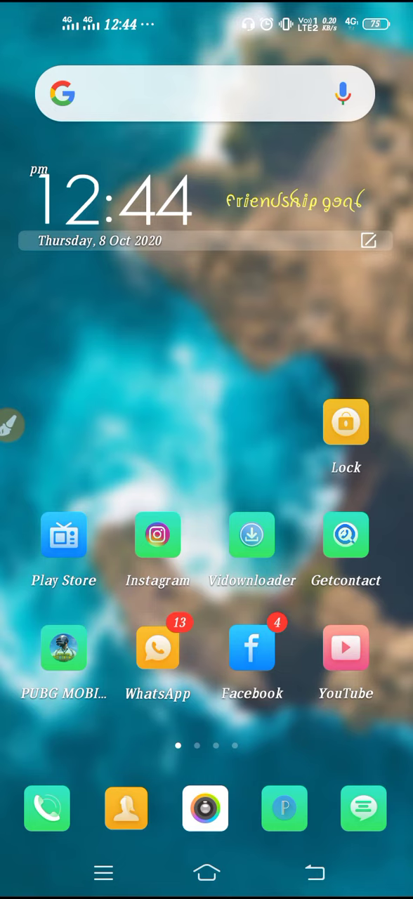
pyautogui.click(251, 646)
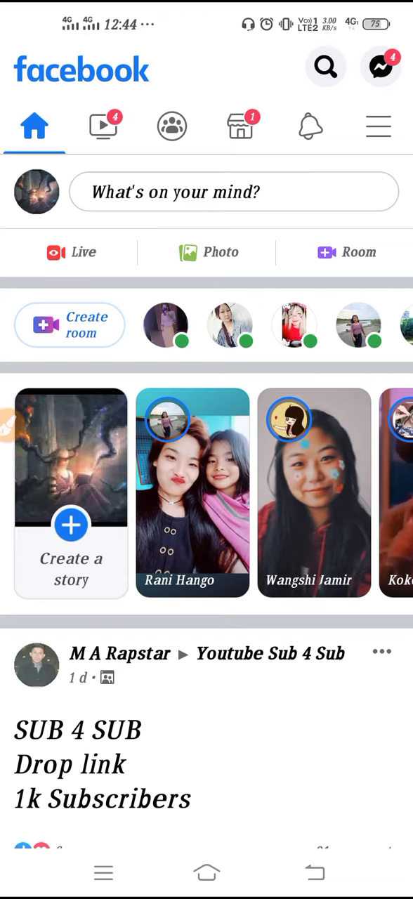
pyautogui.scroll(-3)
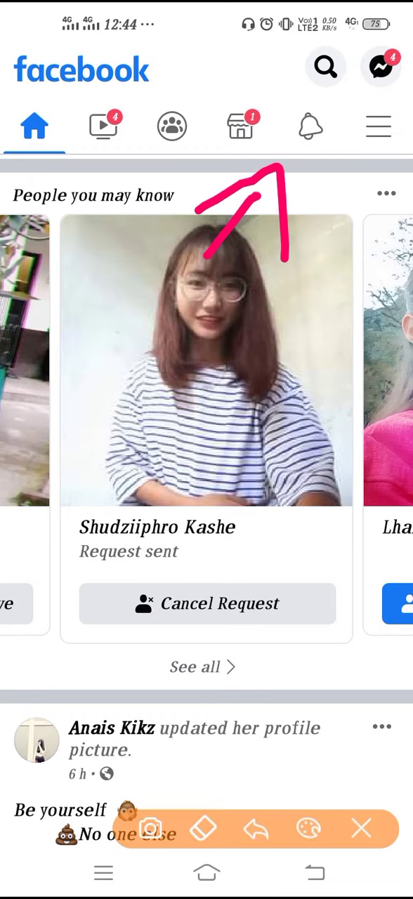
pyautogui.click(358, 827)
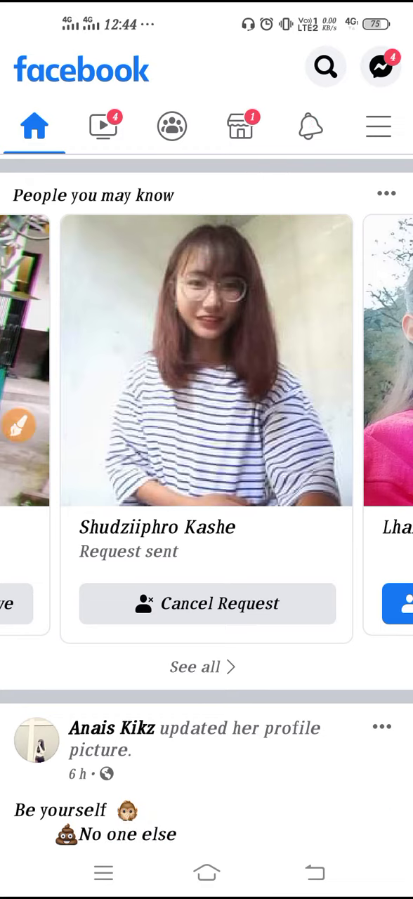
# Wave to the newest friend from the Friends page, which lists 78 friend requests.
pyautogui.click(309, 126)
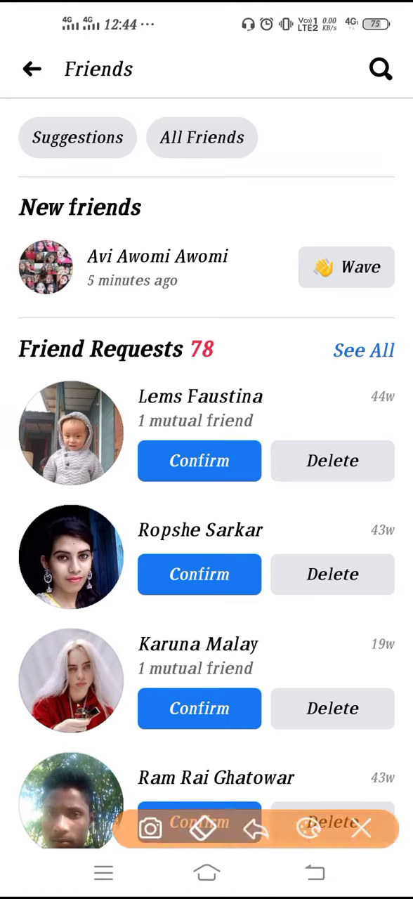
pyautogui.moveTo(21, 175); pyautogui.dragTo(182, 238)
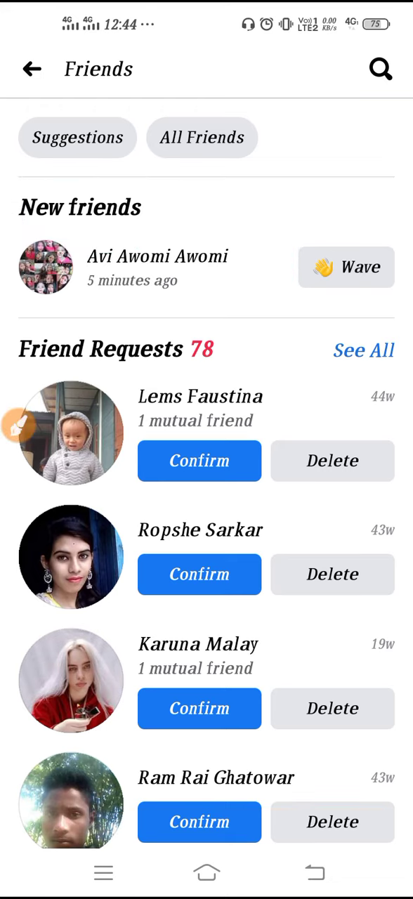
pyautogui.click(346, 267)
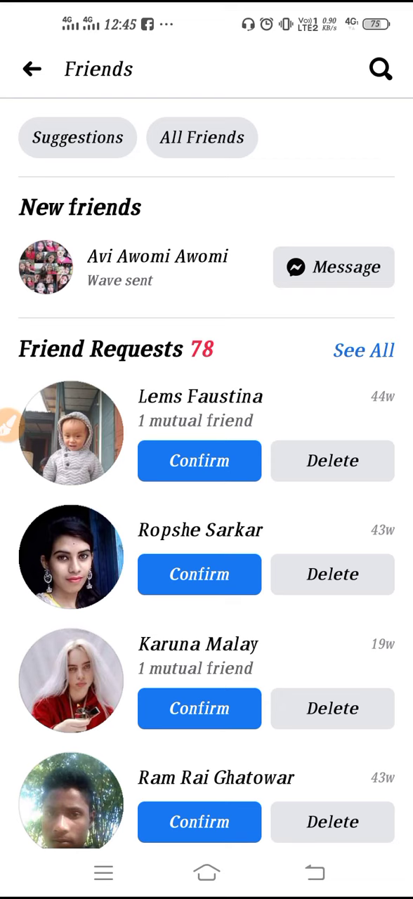
# View the two accepted friend requests, then pull down the new message notification.
pyautogui.click(307, 67)
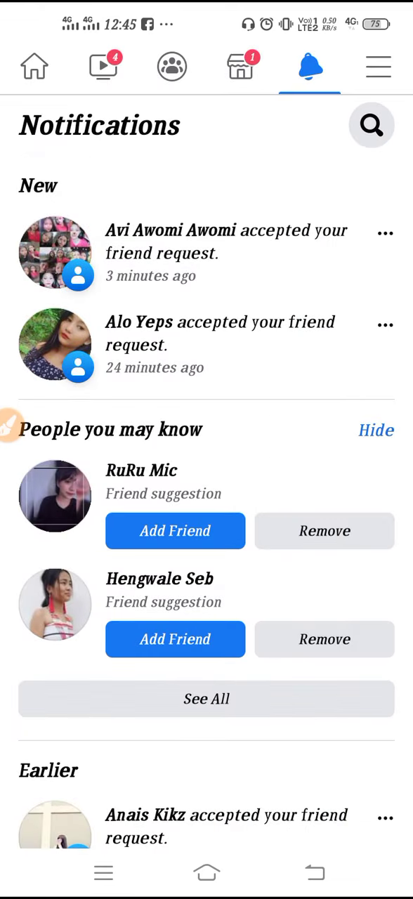
pyautogui.scroll(-3)
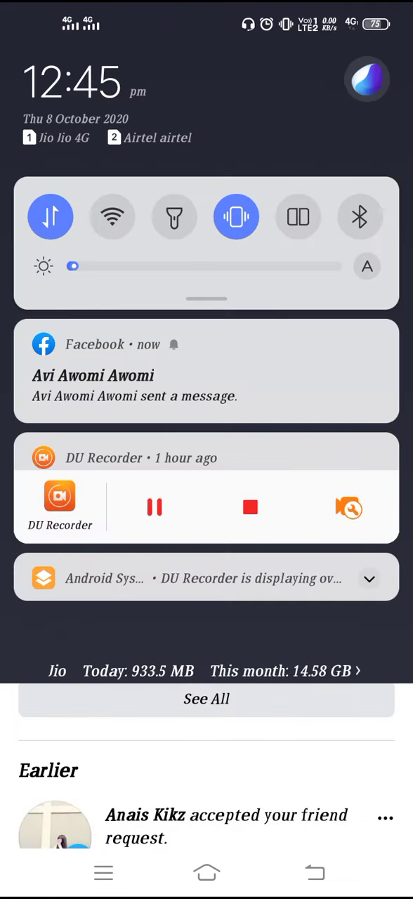